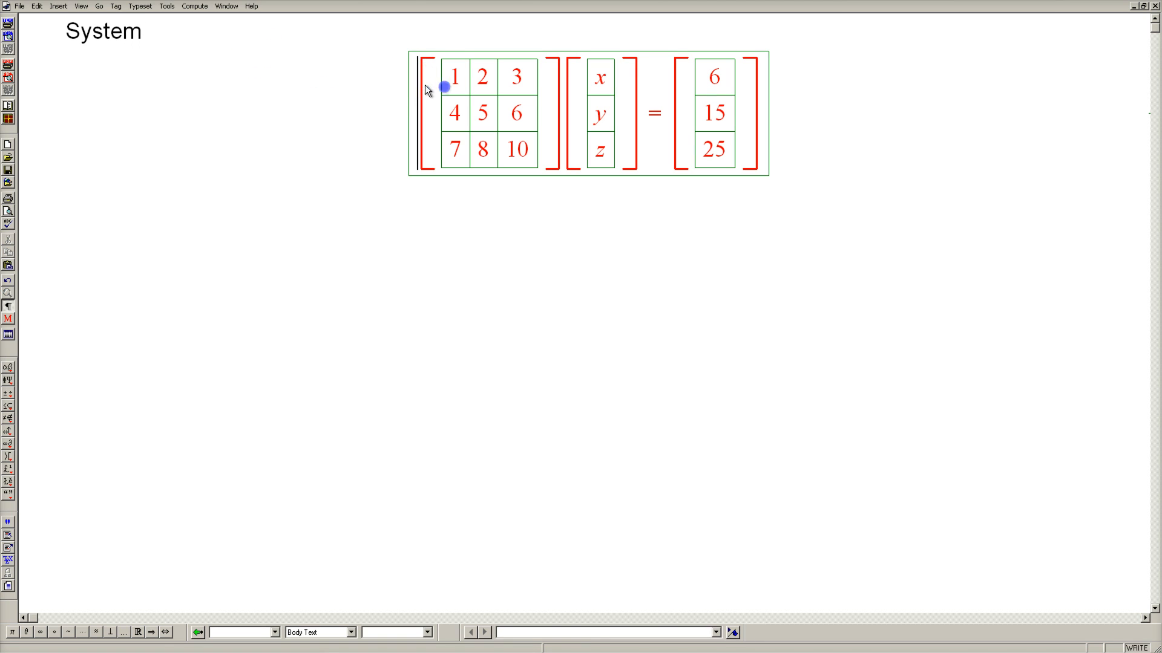
{"action": "mouse_move", "coordinate": [626, 124]}
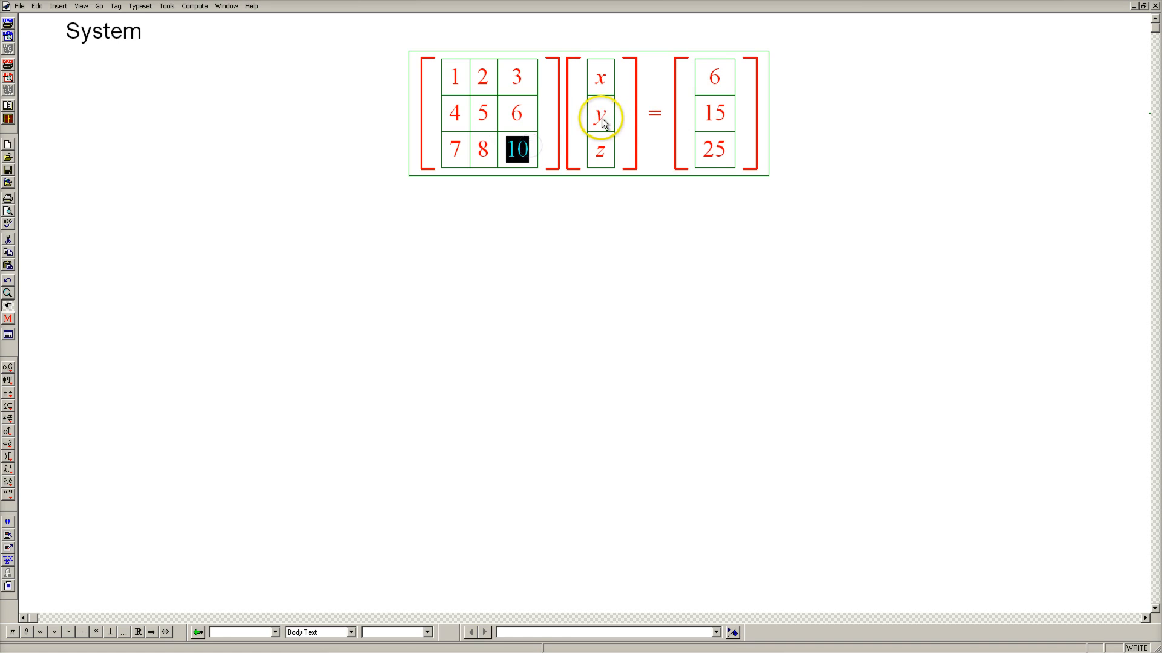
- Place the insertion point in the matrix system's 15 entry to begin a new display
{"action": "left_click", "coordinate": [712, 113]}
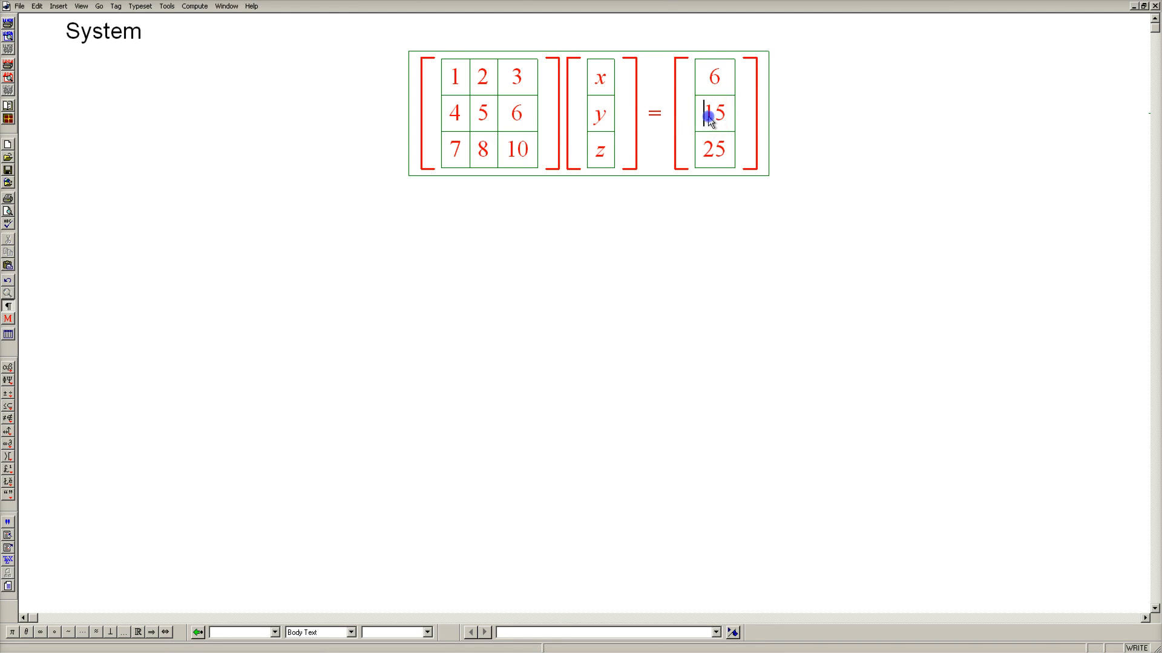
{"action": "double_click", "coordinate": [713, 112]}
{"action": "type", "text": "A"}
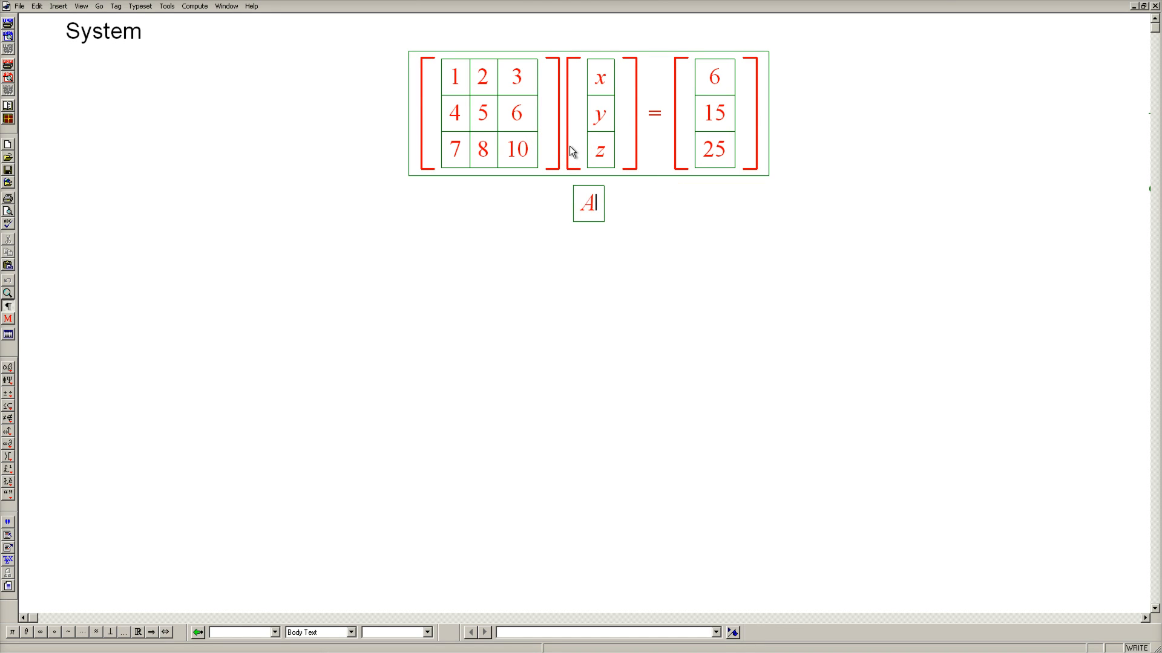
- Type the stacked lines Ax = b, ax = b and x = b/a below the matrix system
{"action": "type", "text": "x ="}
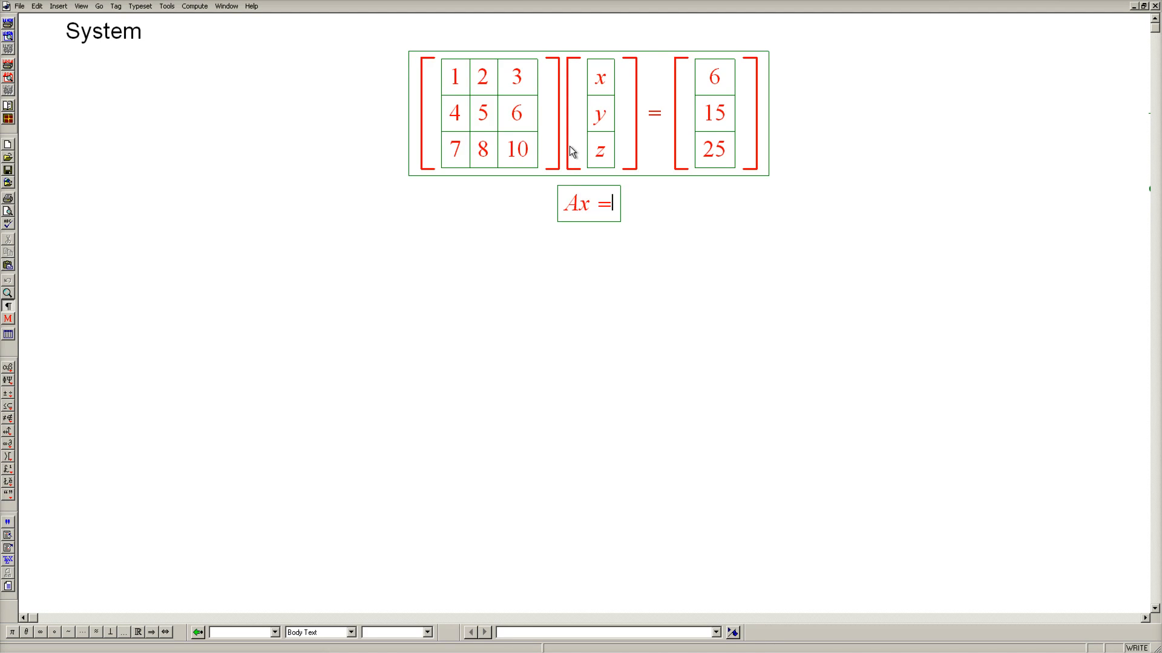
{"action": "type", "text": "b"}
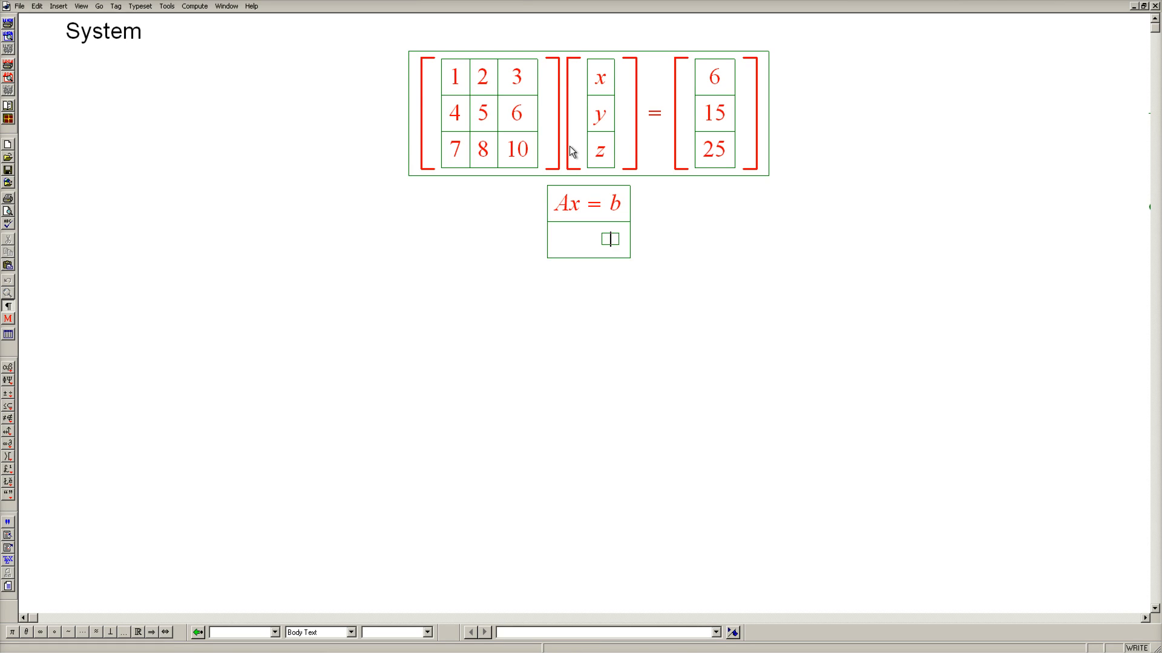
{"action": "type", "text": "ax"}
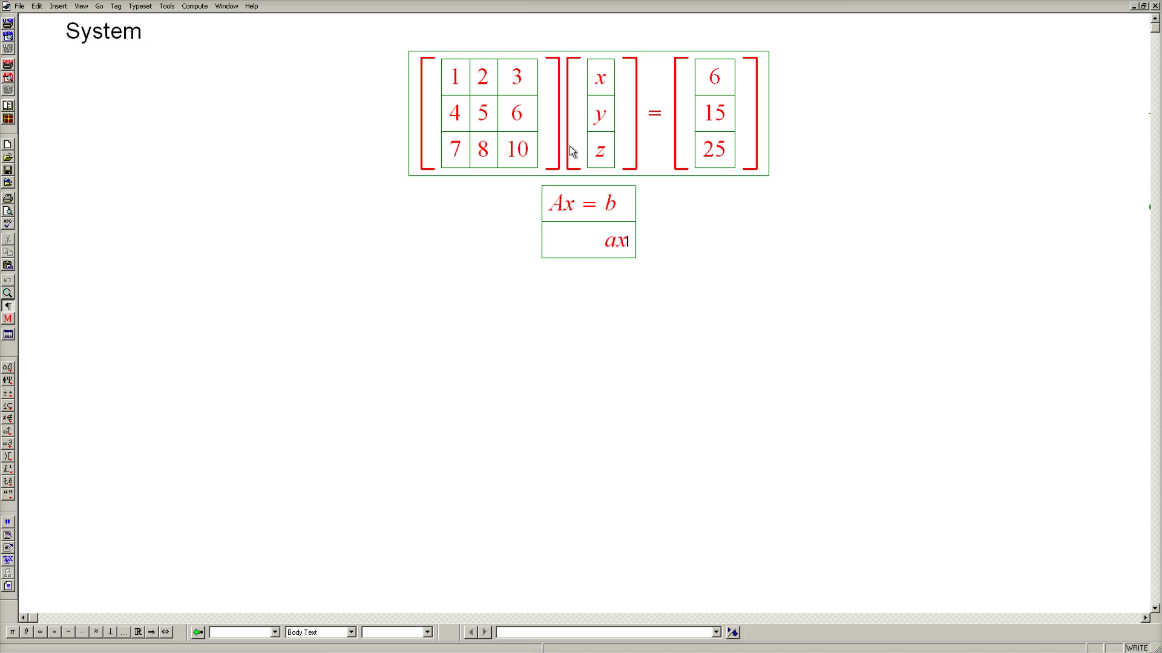
{"action": "type", "text": "= b"}
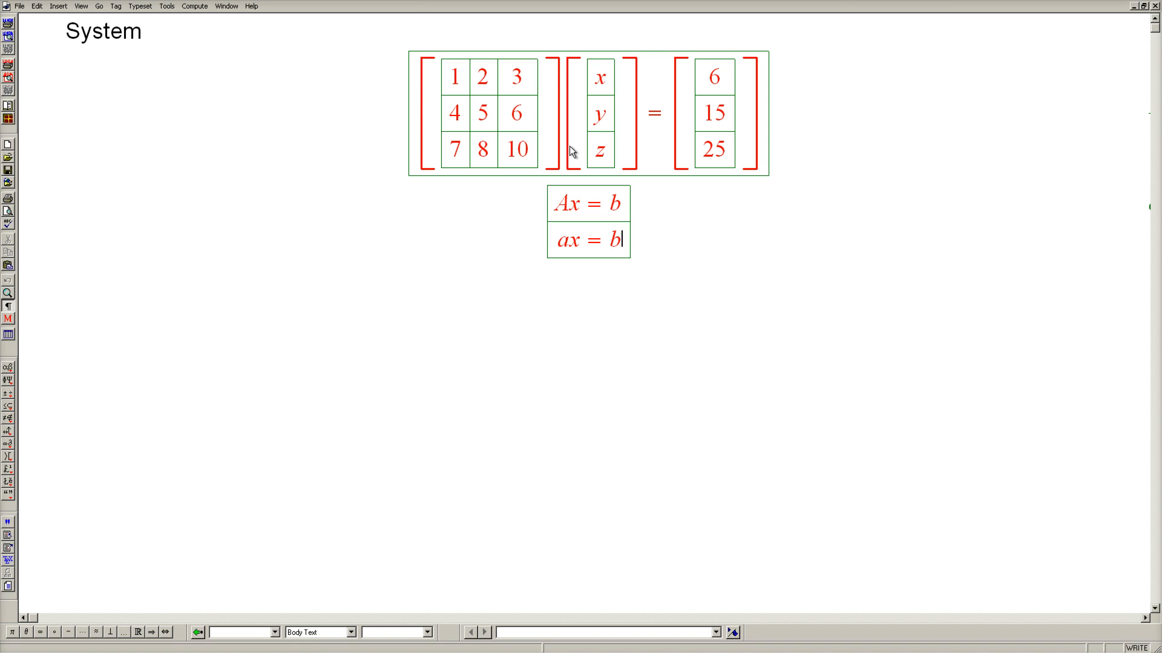
{"action": "key", "text": "Return"}
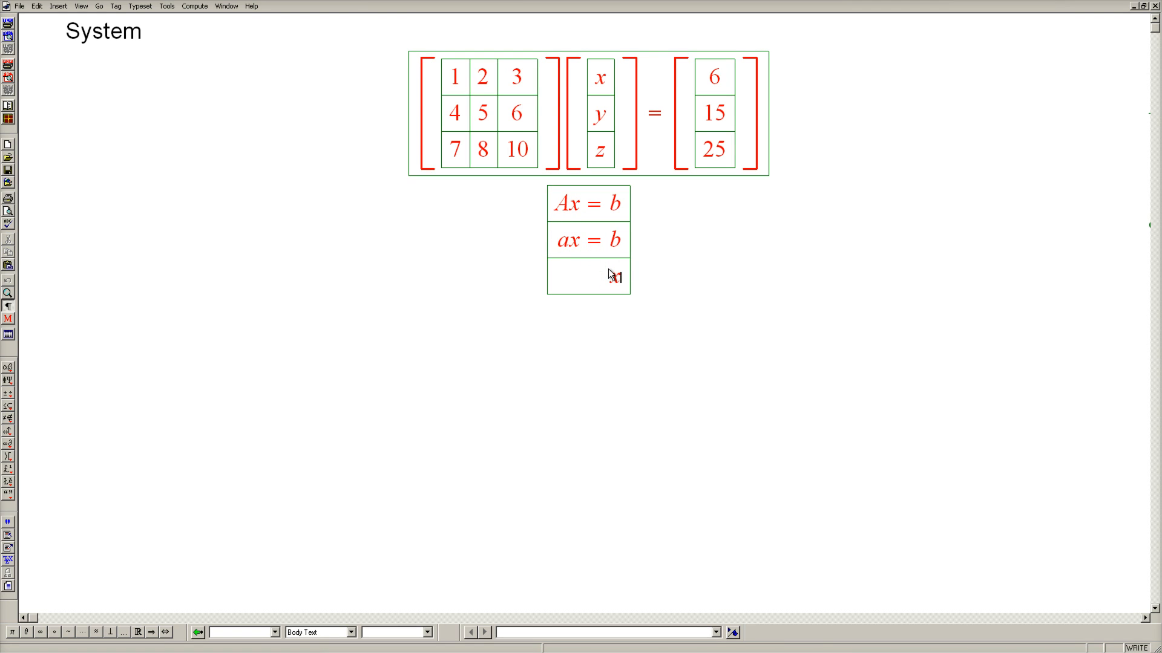
{"action": "type", "text": "x = b/a"}
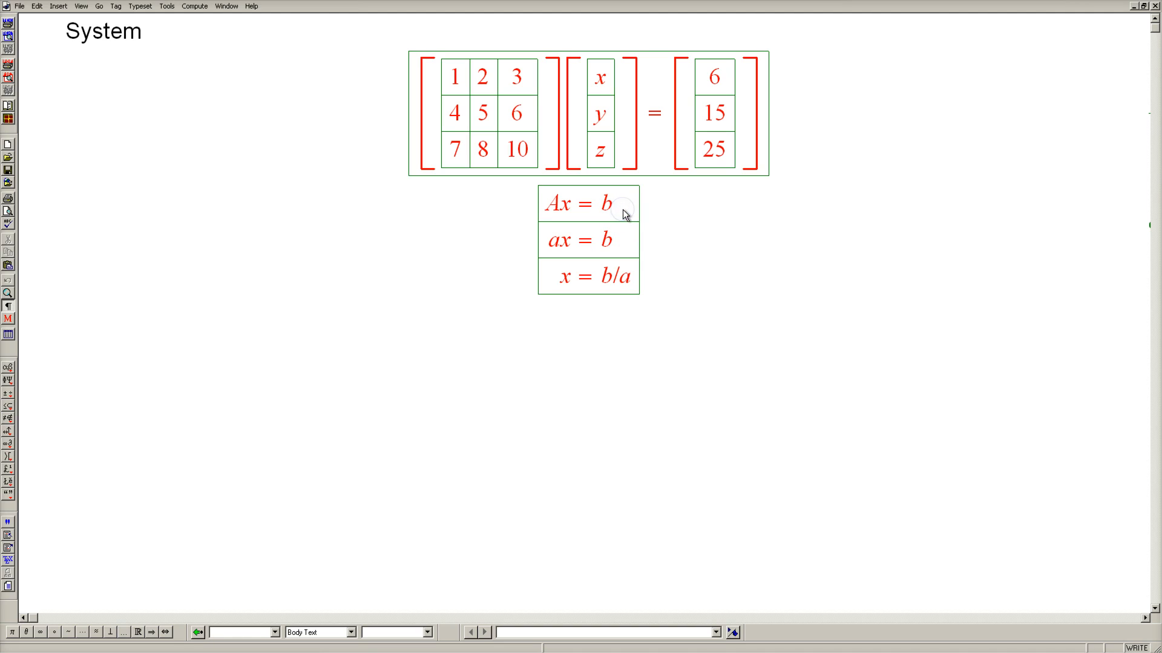
- Add x = b/A = A⁻¹b after Ax = b and extend the last line with = a⁻¹b
{"action": "left_click", "coordinate": [616, 204]}
{"action": "type", "text": "x = b/"}
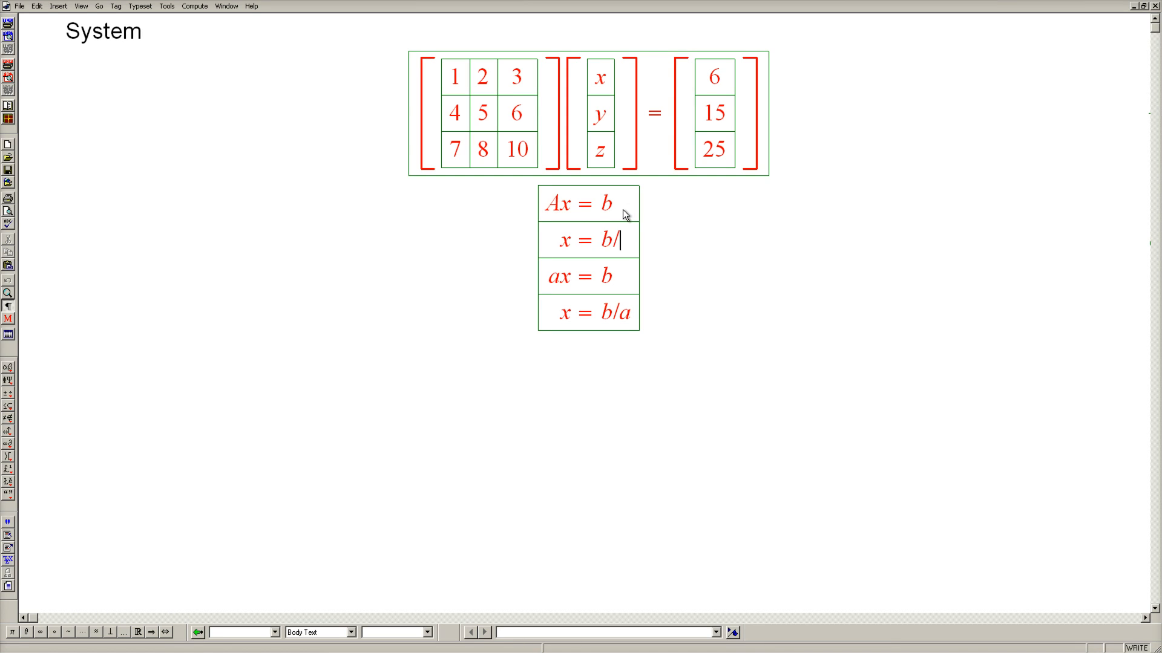
{"action": "type", "text": "A"}
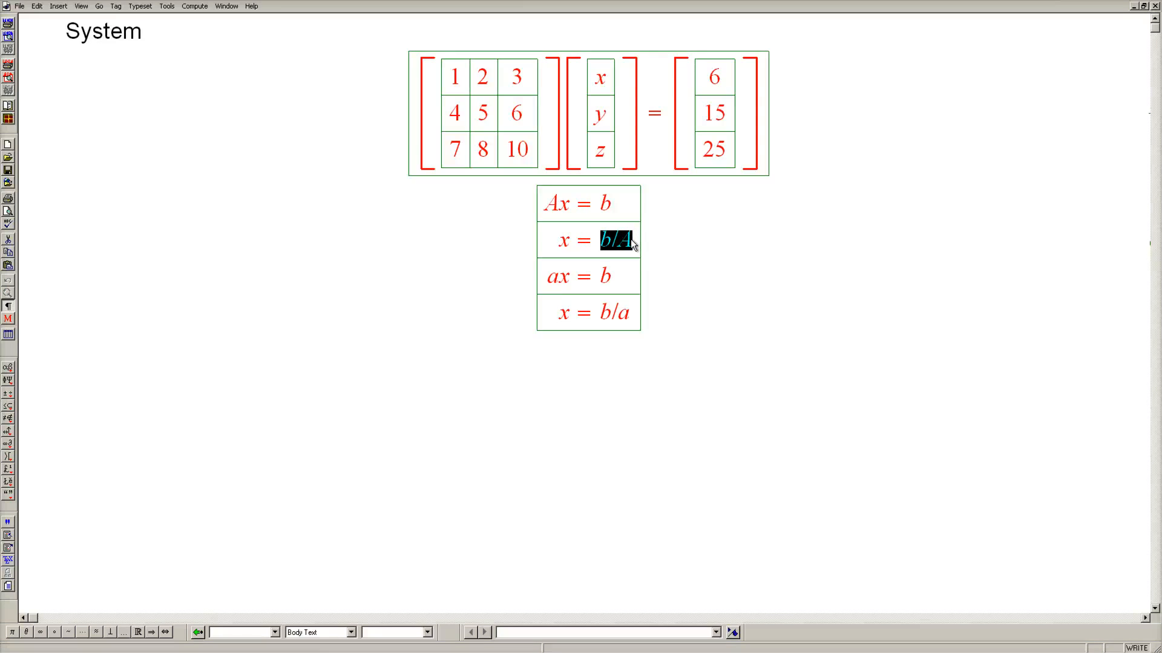
{"action": "left_click", "coordinate": [618, 240]}
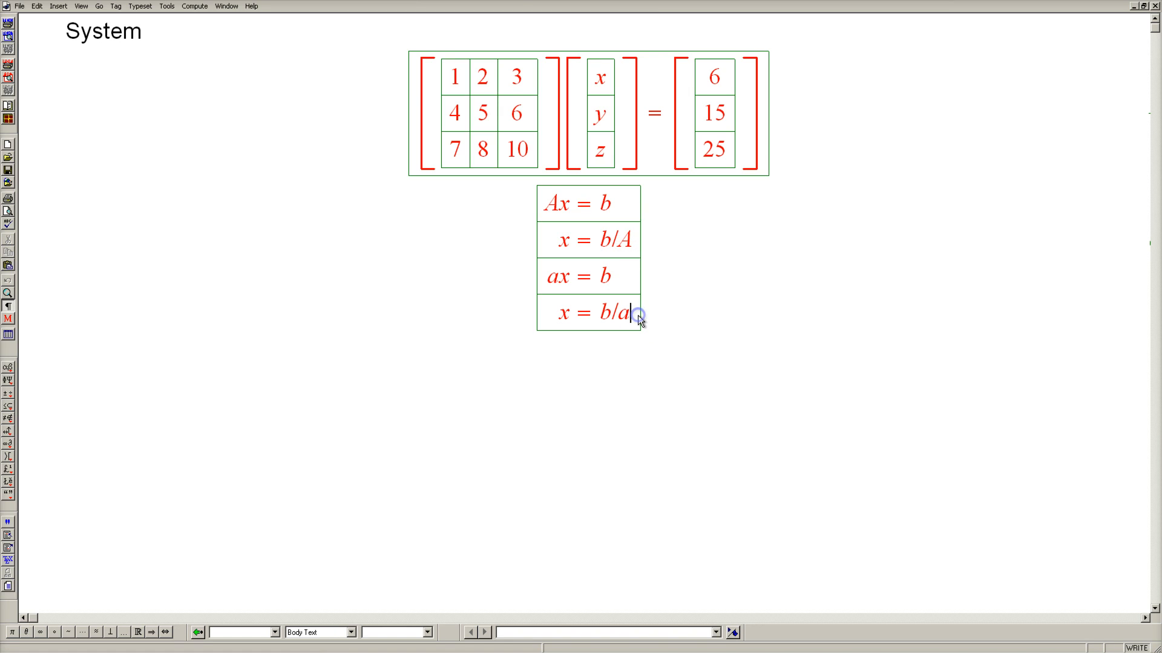
{"action": "mouse_move", "coordinate": [637, 314]}
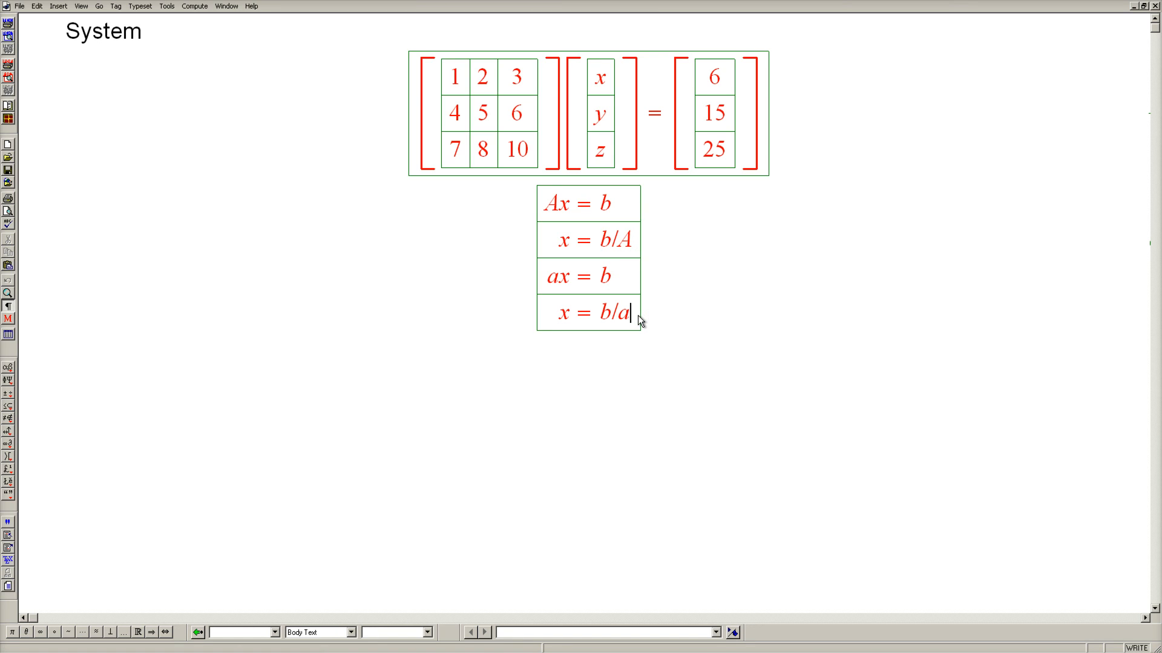
{"action": "type", "text": "= a^-1"}
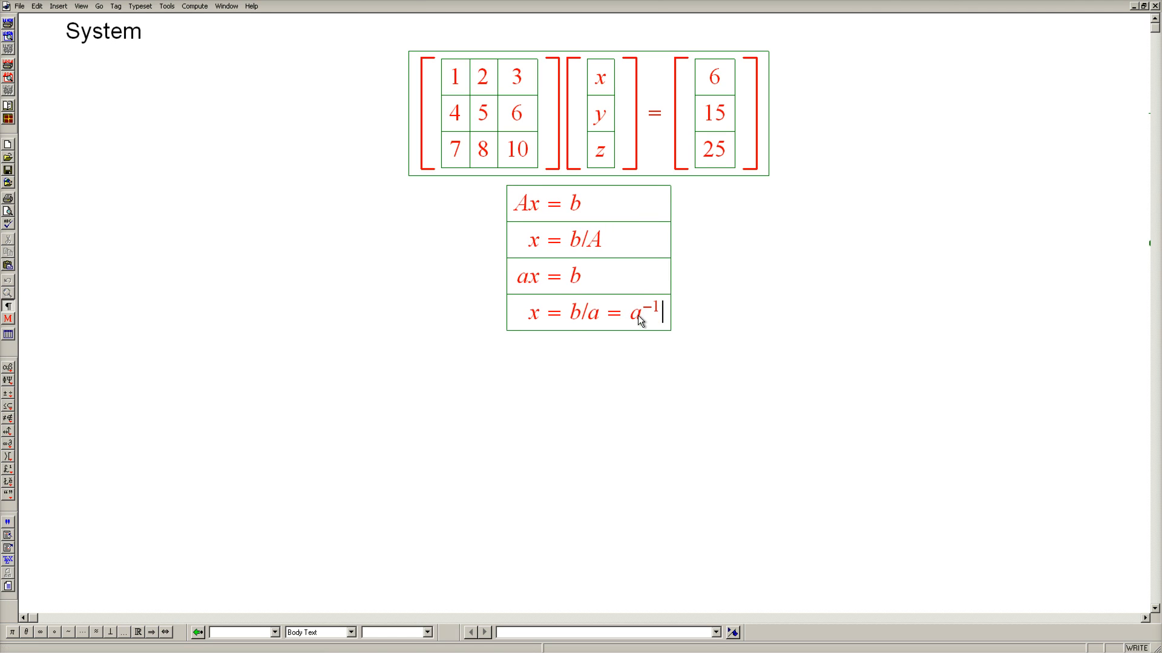
{"action": "type", "text": "b"}
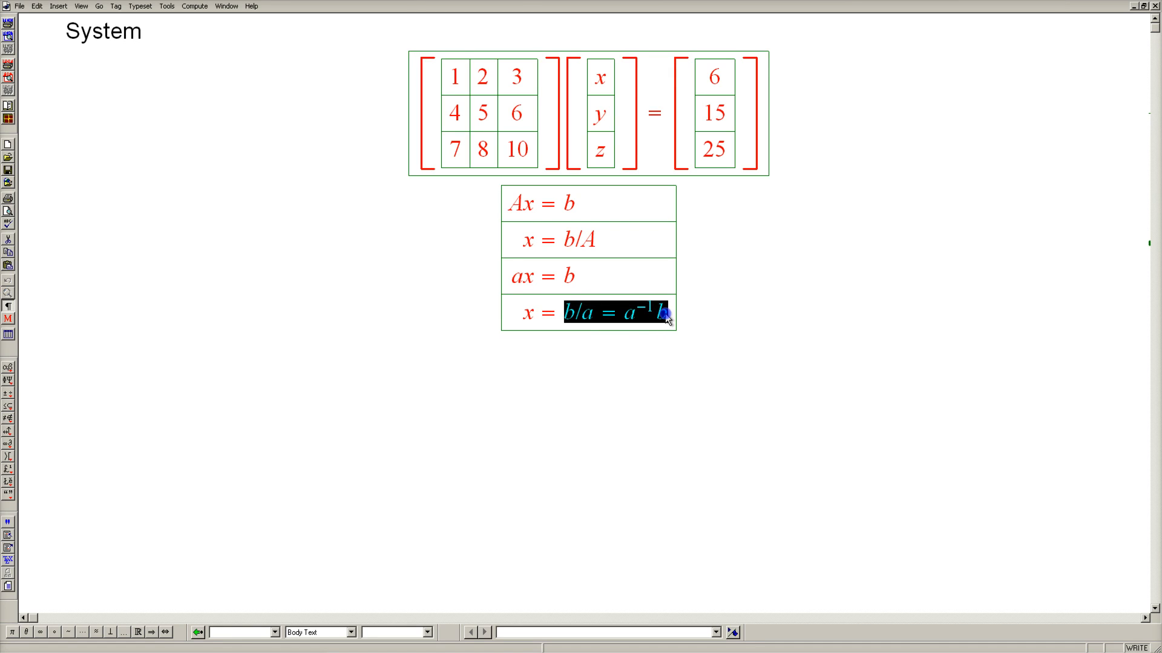
{"action": "left_click", "coordinate": [598, 240]}
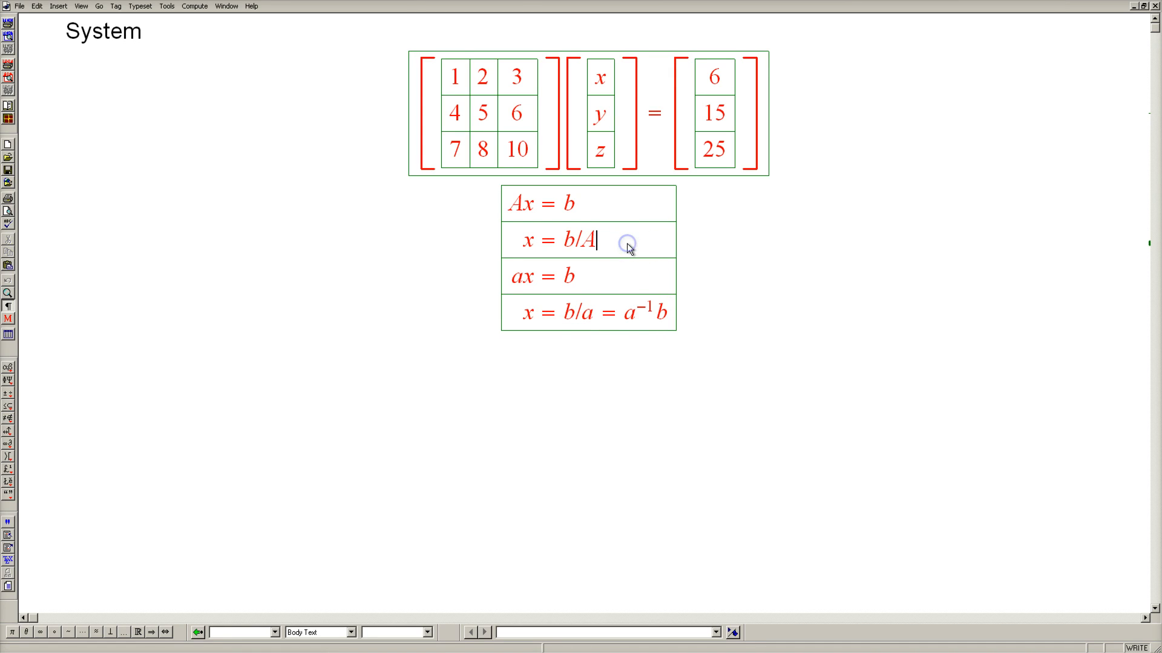
{"action": "type", "text": "= A^-1 b"}
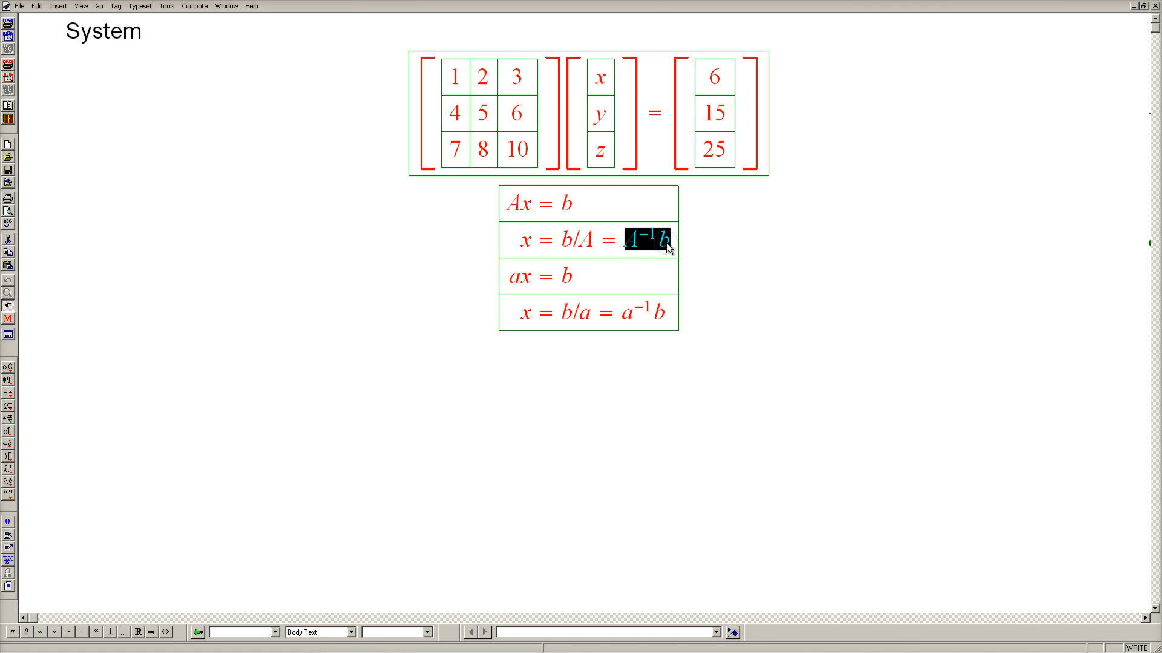
{"action": "mouse_move", "coordinate": [674, 246]}
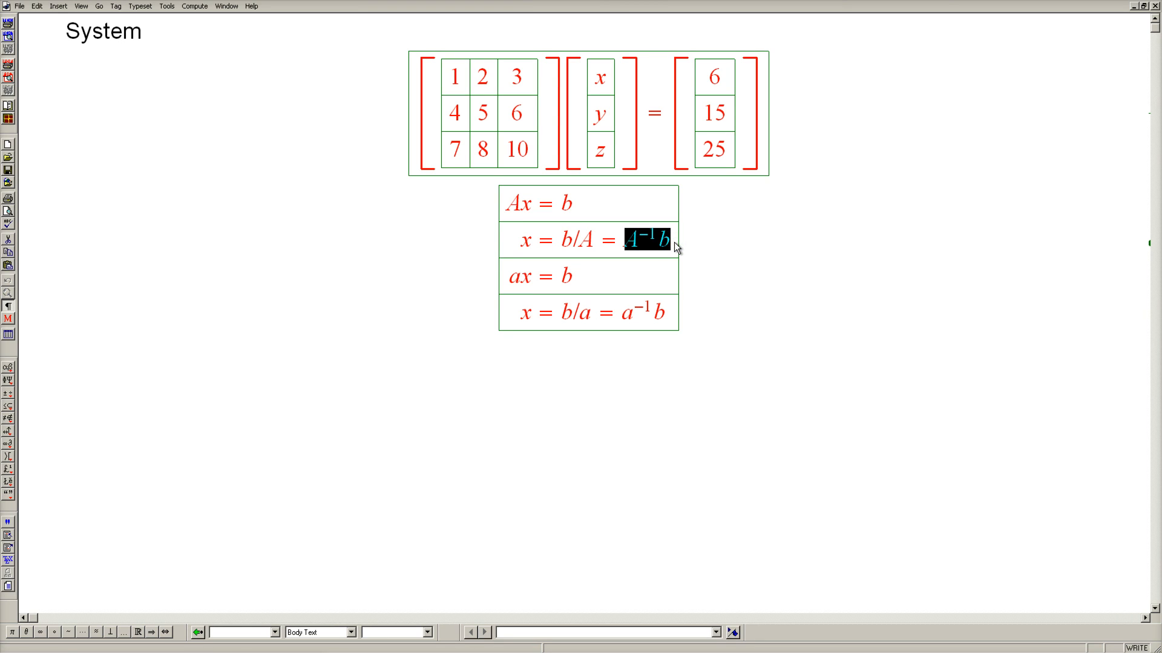
{"action": "left_click", "coordinate": [624, 240]}
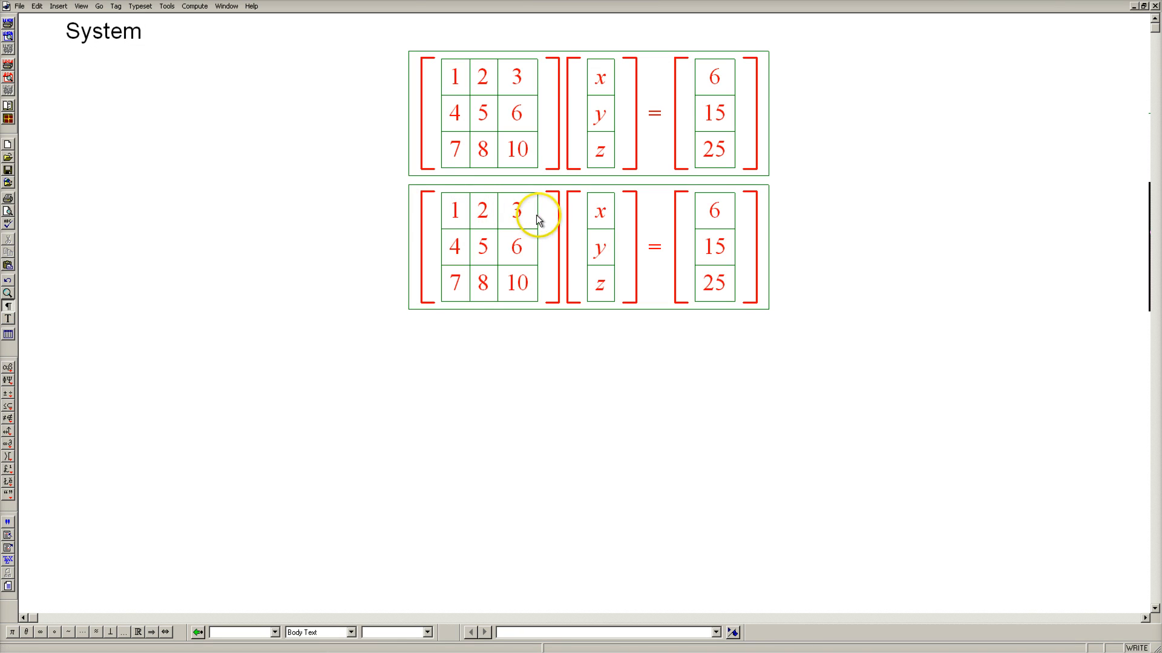
{"action": "mouse_move", "coordinate": [563, 229]}
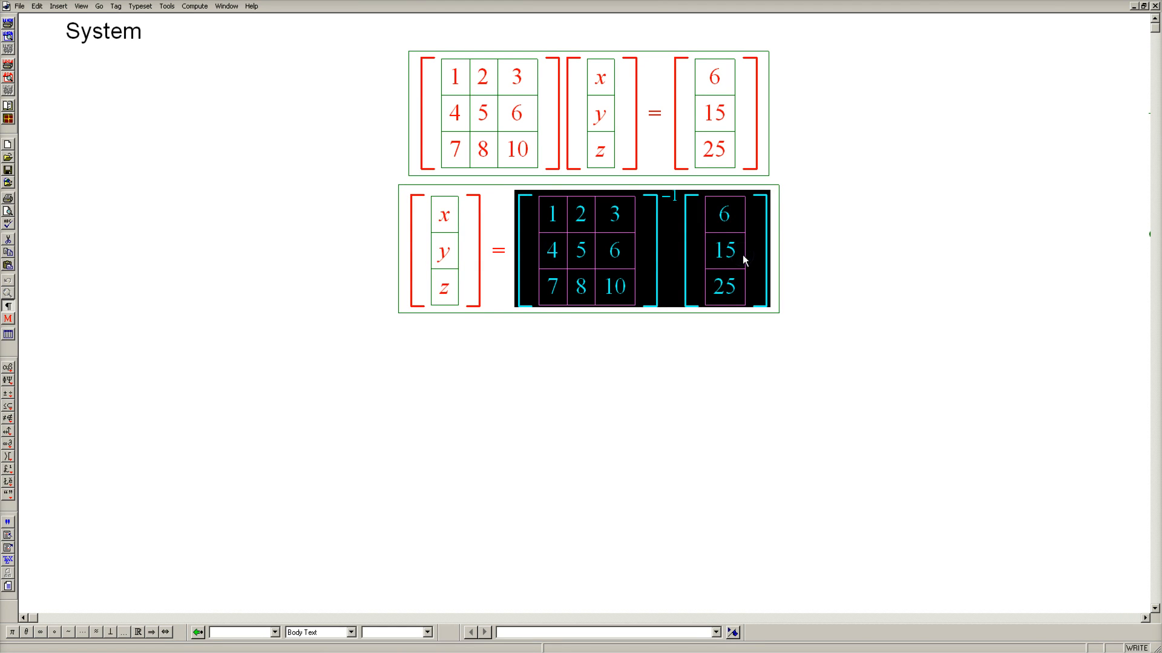
{"action": "mouse_move", "coordinate": [700, 260]}
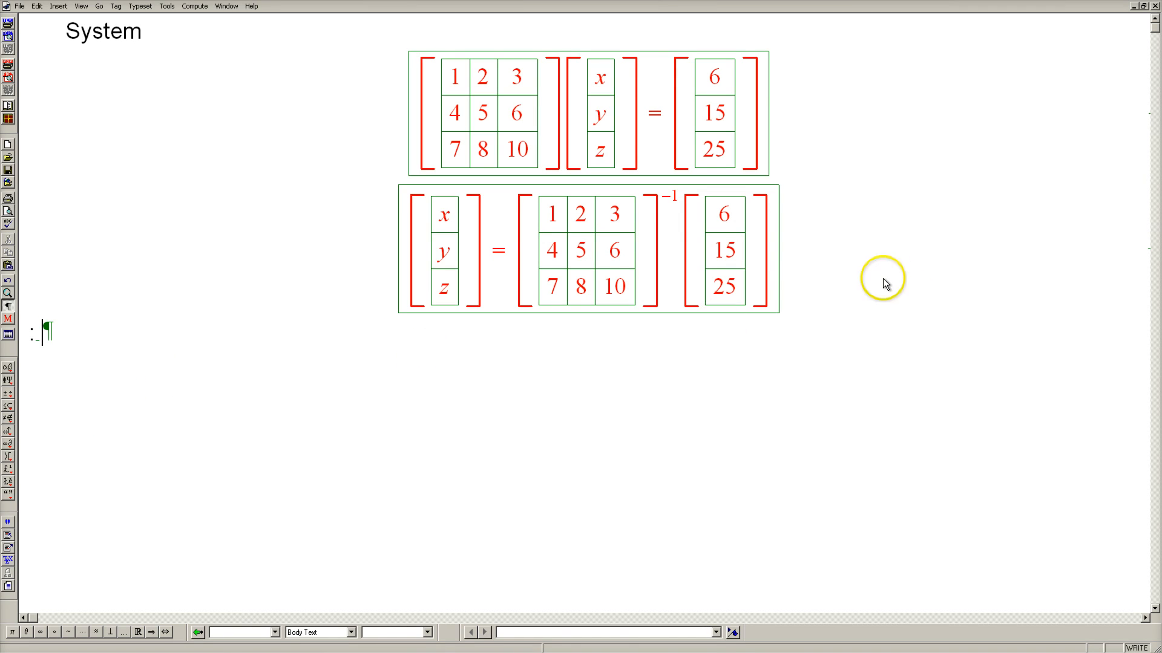
{"action": "mouse_move", "coordinate": [776, 277]}
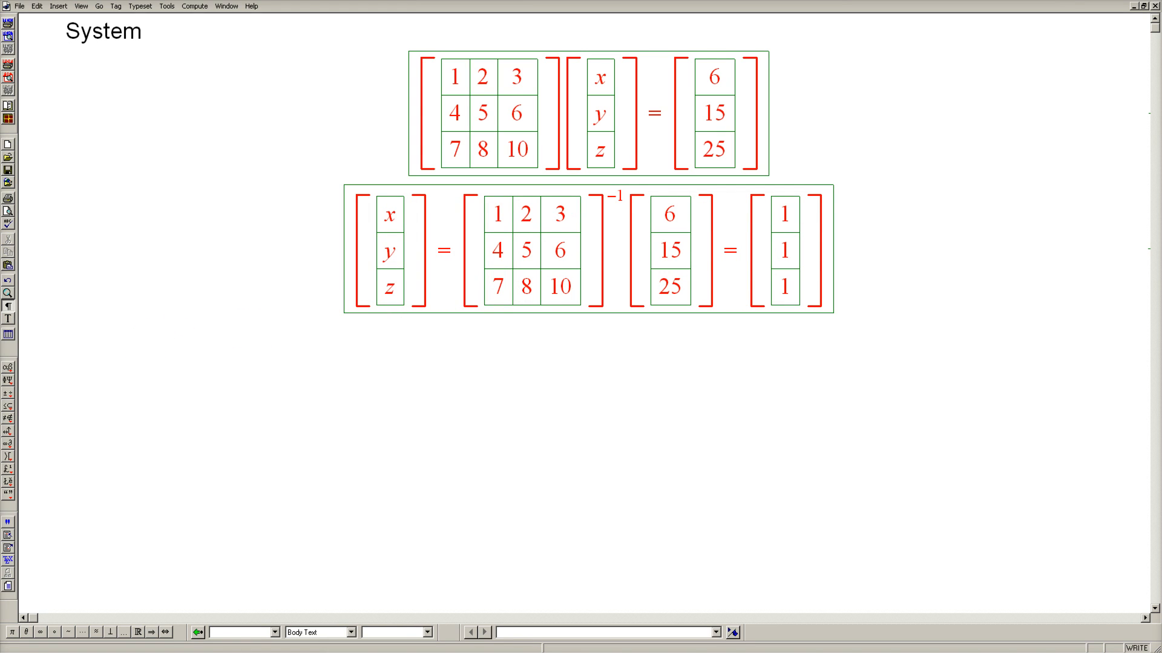
{"action": "mouse_move", "coordinate": [825, 244]}
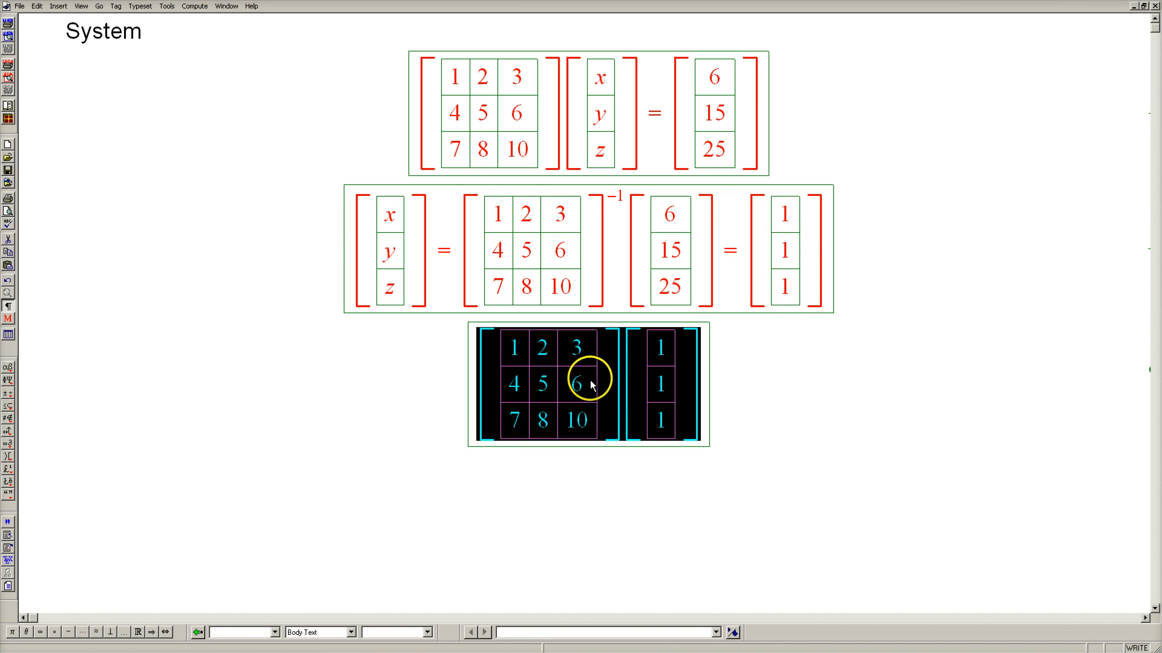
{"action": "mouse_move", "coordinate": [671, 384]}
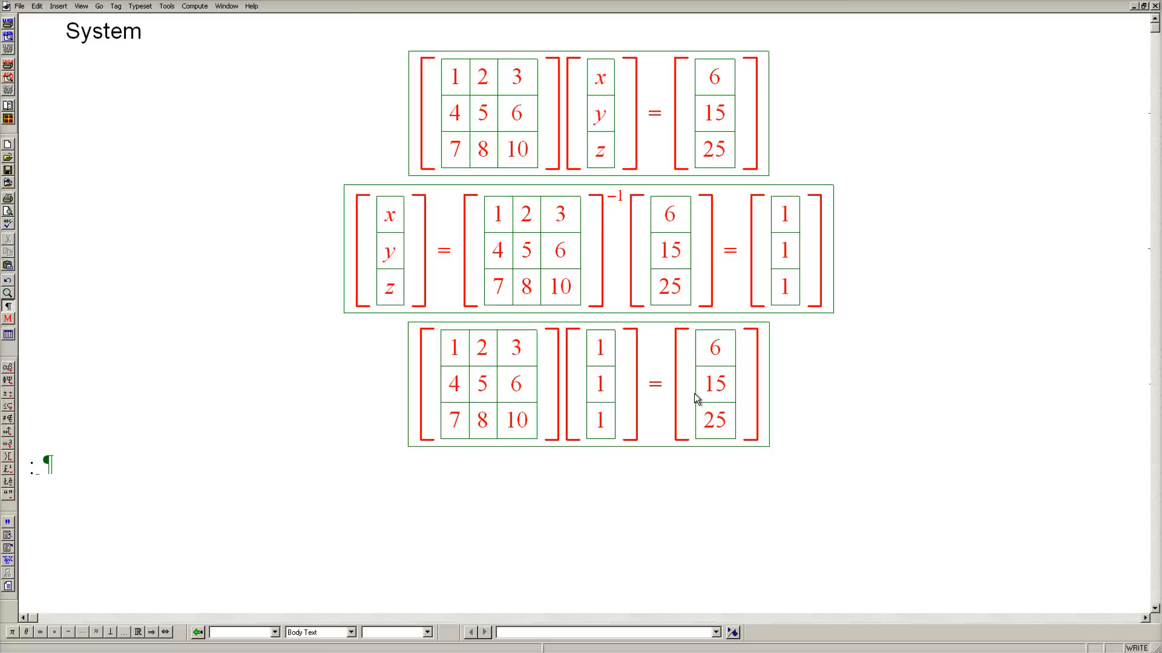
- Evaluate the coefficient matrix times [1, 1, 1] to get [6, 15, 25]
{"action": "left_click", "coordinate": [759, 384]}
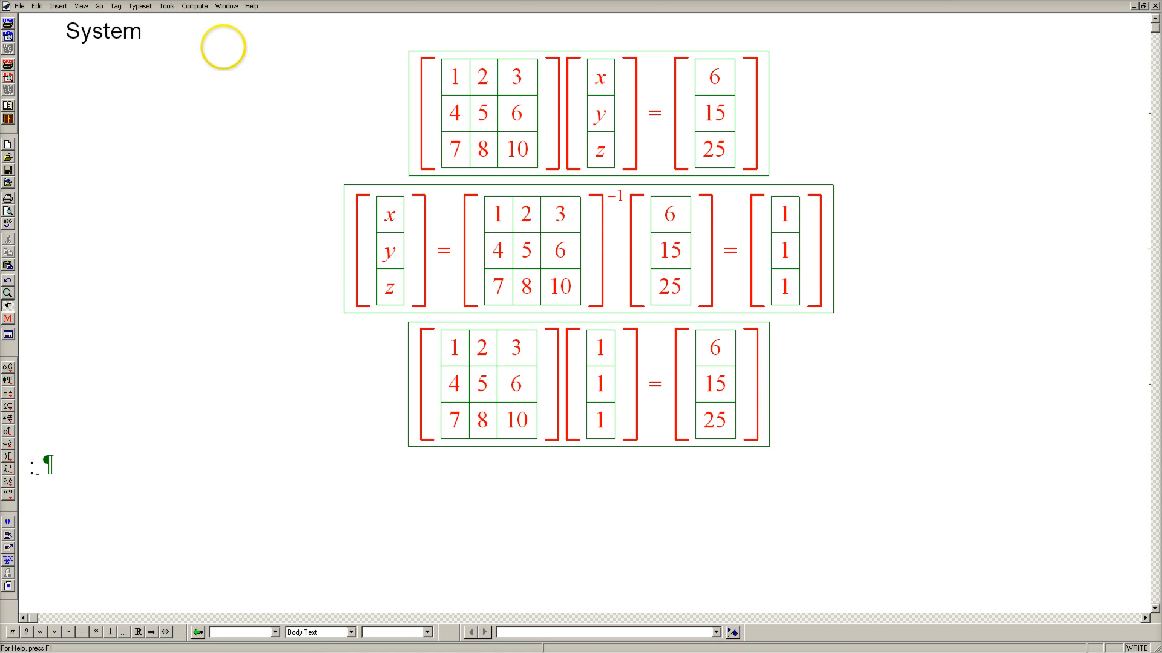
- Switch to GaussianElimination.tex from the Window menu and scroll to the Problem 1 work
{"action": "left_click", "coordinate": [225, 6]}
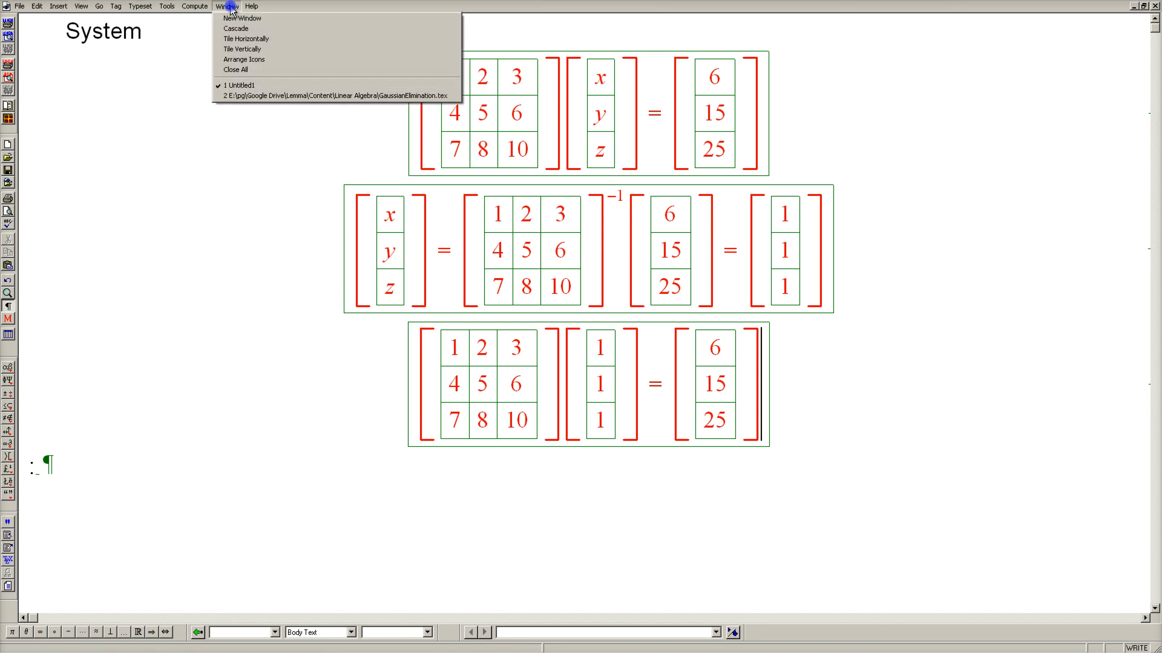
{"action": "left_click", "coordinate": [338, 95]}
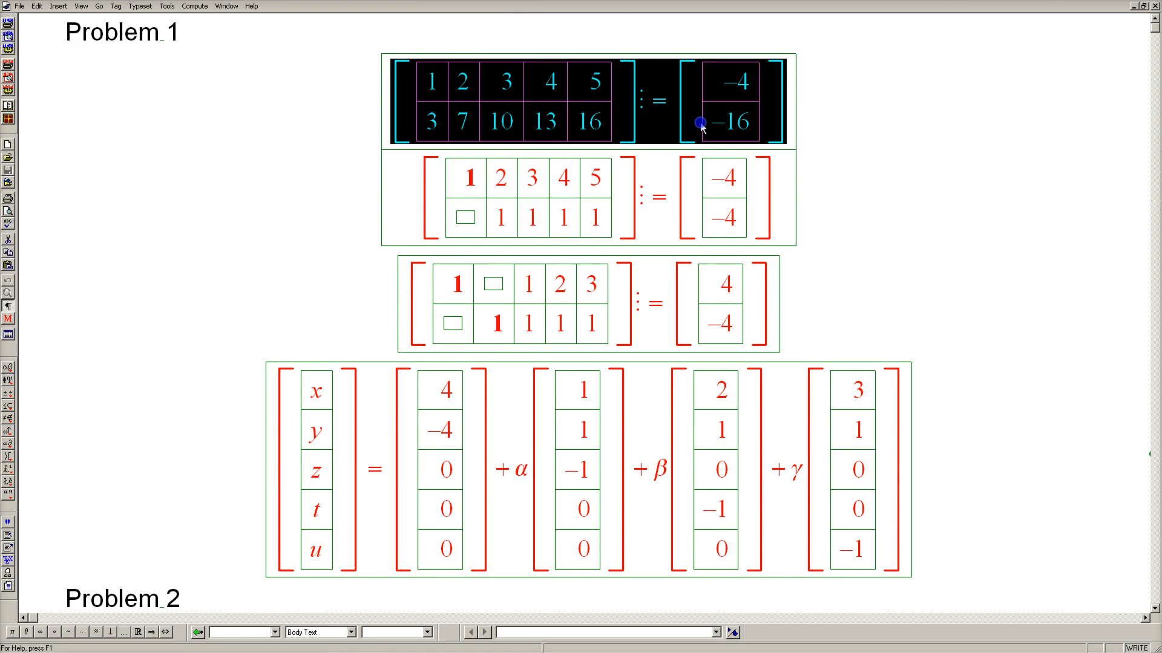
{"action": "mouse_move", "coordinate": [468, 409]}
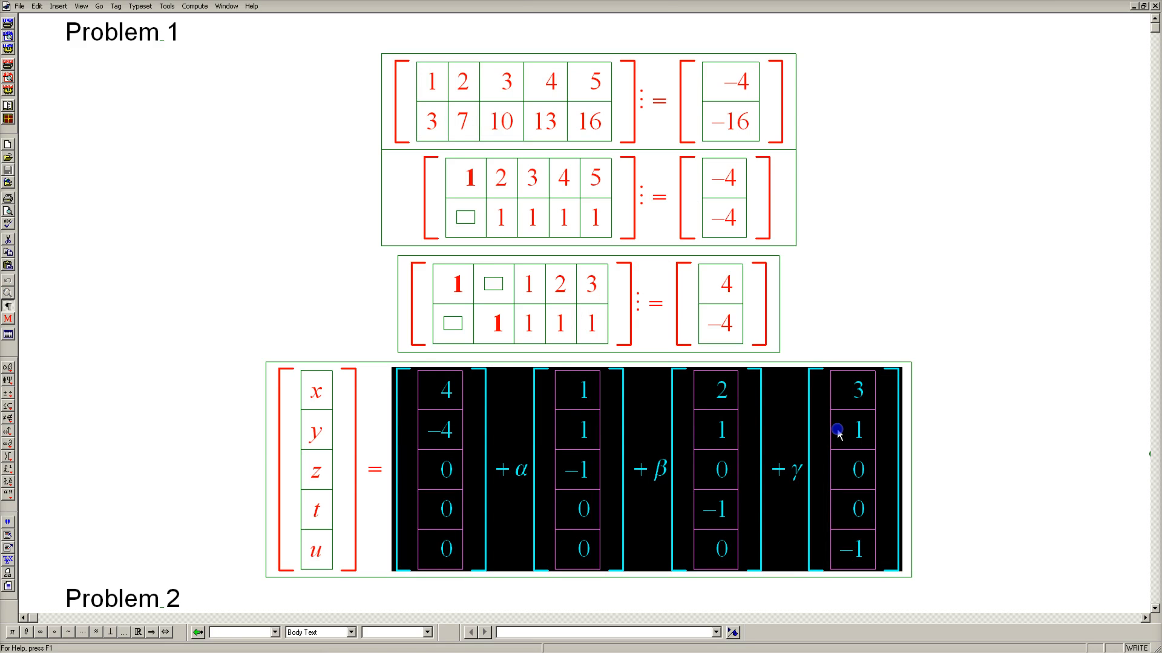
{"action": "mouse_move", "coordinate": [838, 434]}
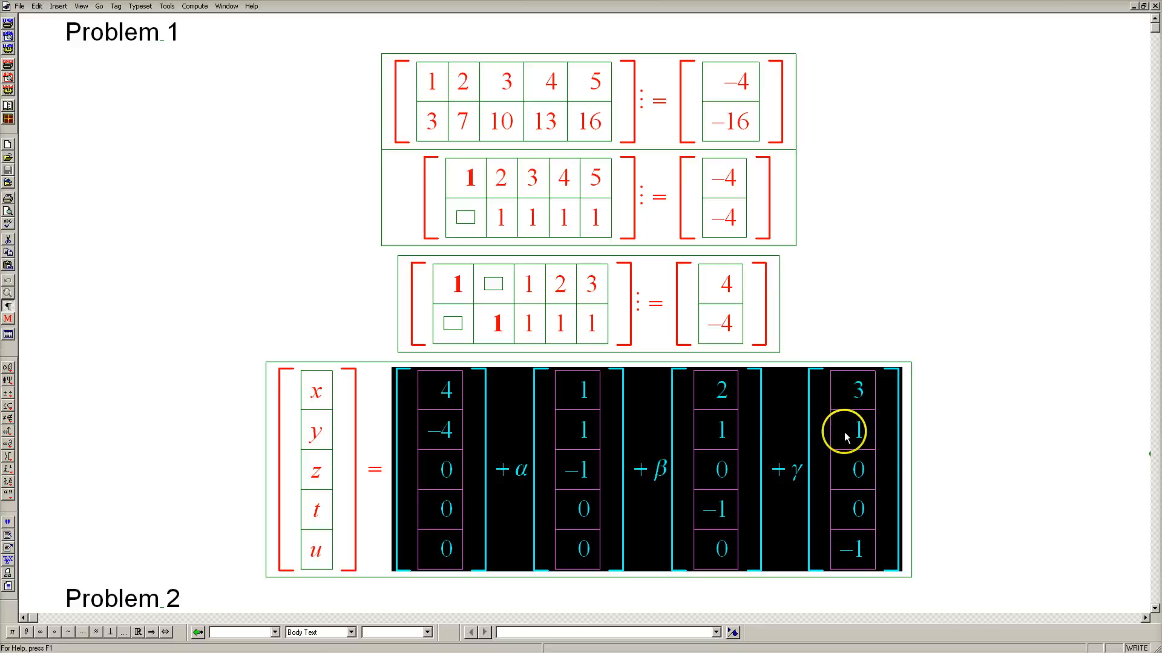
{"action": "mouse_move", "coordinate": [648, 145]}
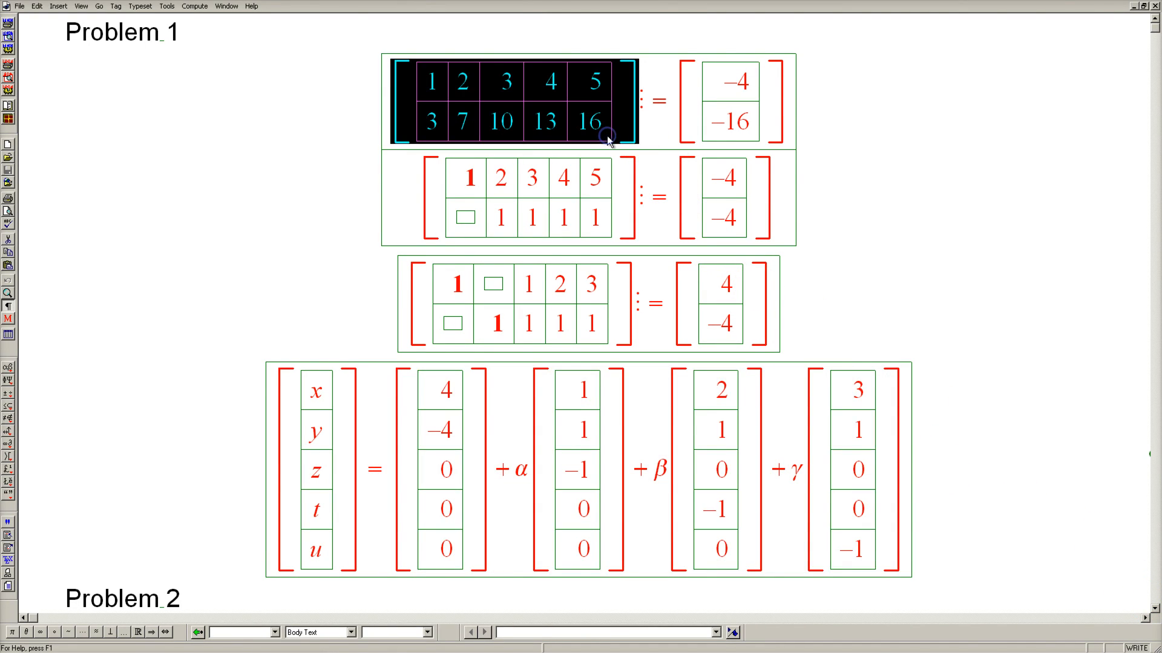
{"action": "scroll", "scroll_direction": "down", "scroll_amount": 3}
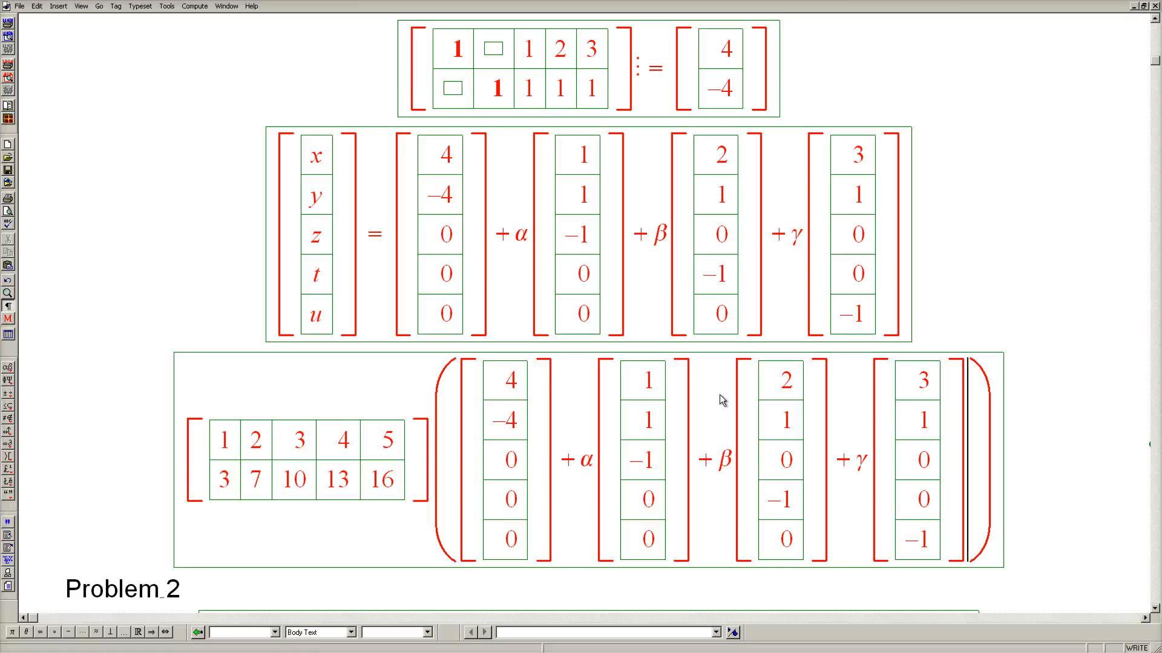
{"action": "mouse_move", "coordinate": [988, 20]}
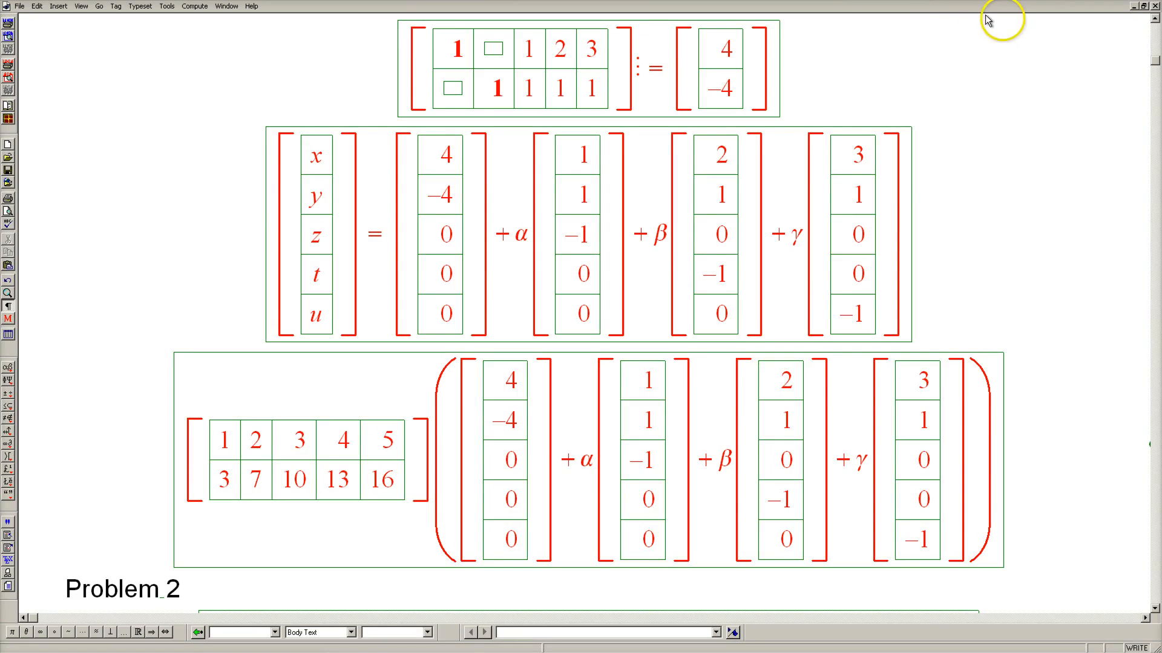
- Scroll through the Problem 1 check, where the 2×5 matrix times the general solution evaluates to [−4, −16]
{"action": "scroll", "scroll_direction": "up", "scroll_amount": 3}
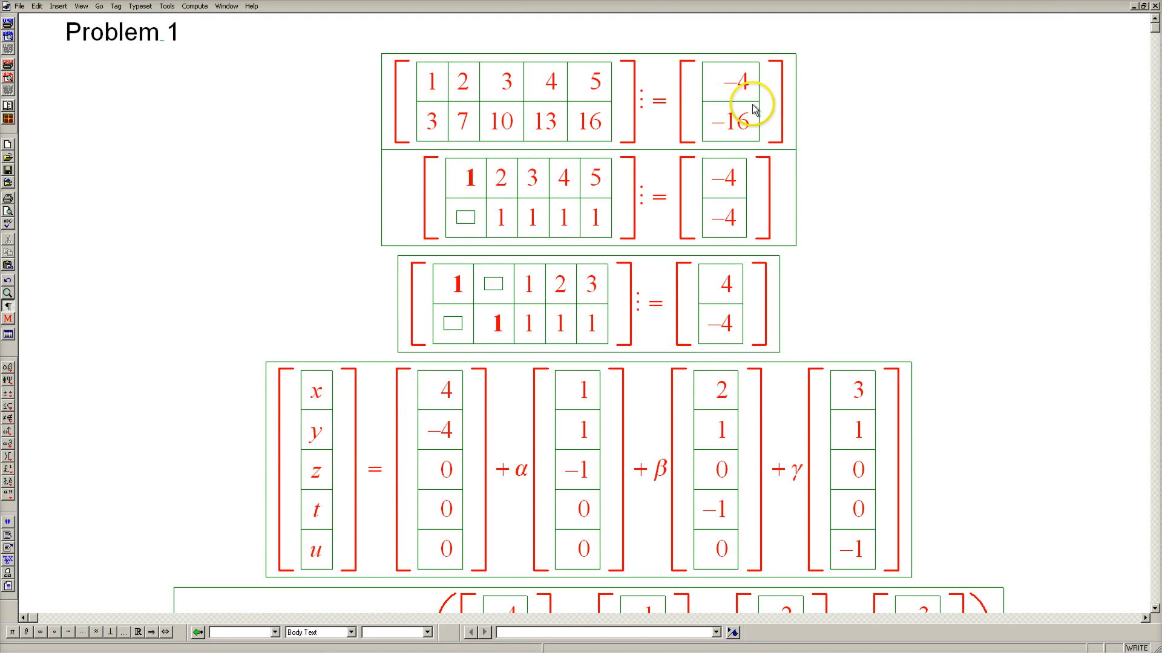
{"action": "mouse_move", "coordinate": [1152, 611]}
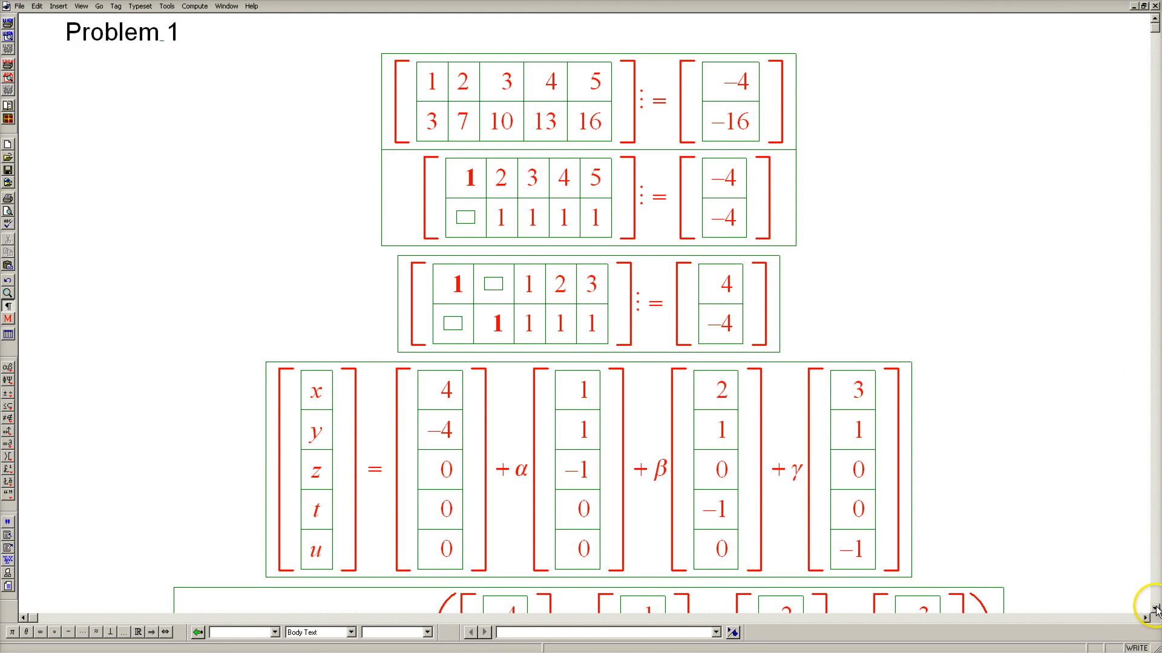
{"action": "scroll", "scroll_direction": "down", "scroll_amount": 3}
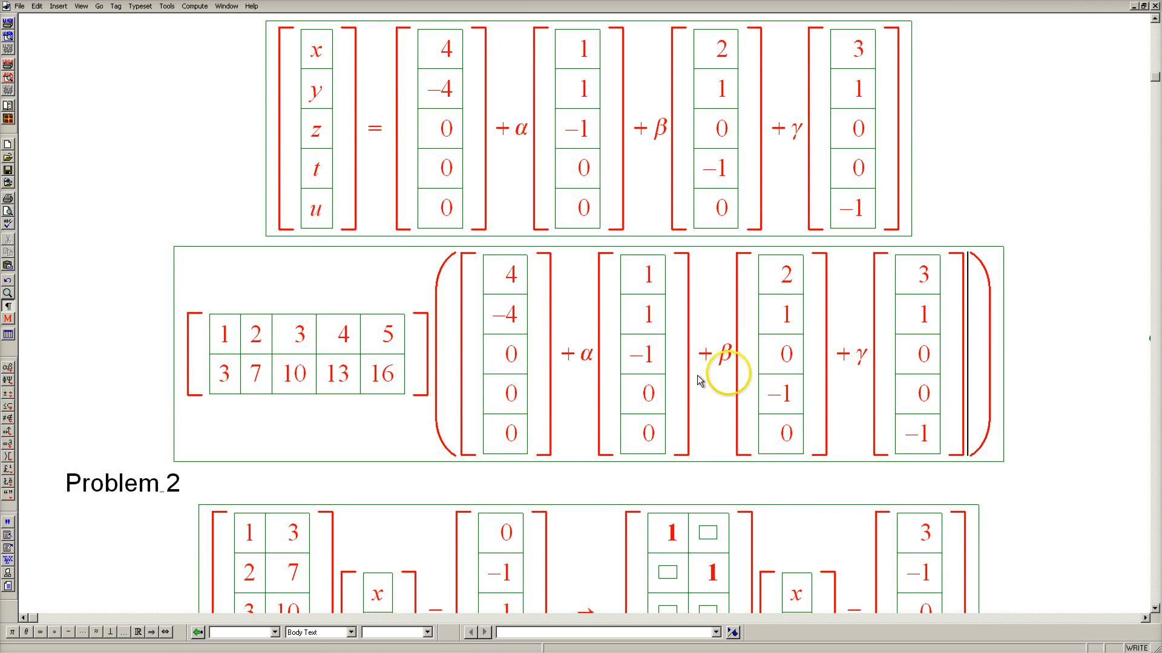
{"action": "mouse_move", "coordinate": [841, 382]}
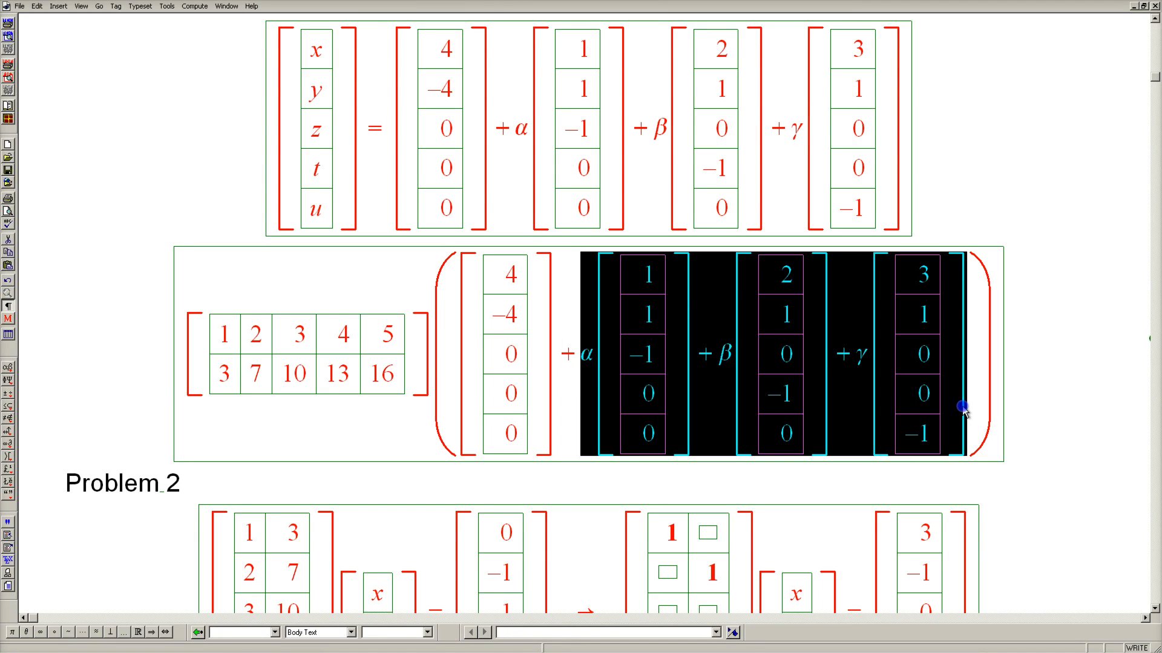
{"action": "mouse_move", "coordinate": [589, 396]}
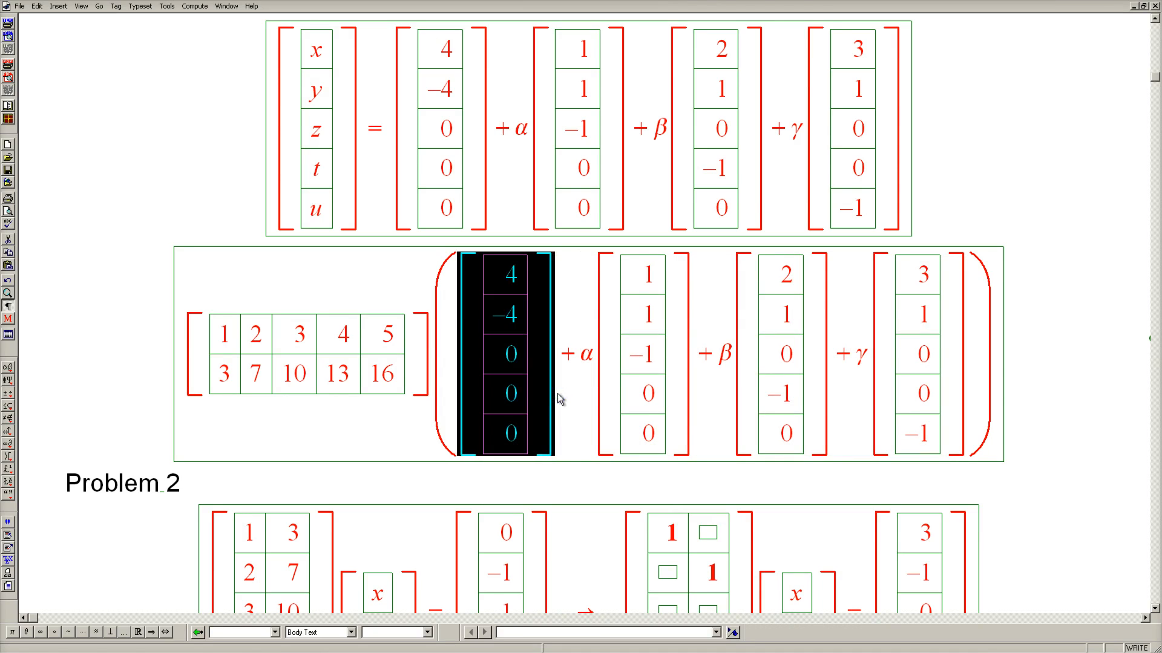
{"action": "mouse_move", "coordinate": [554, 399]}
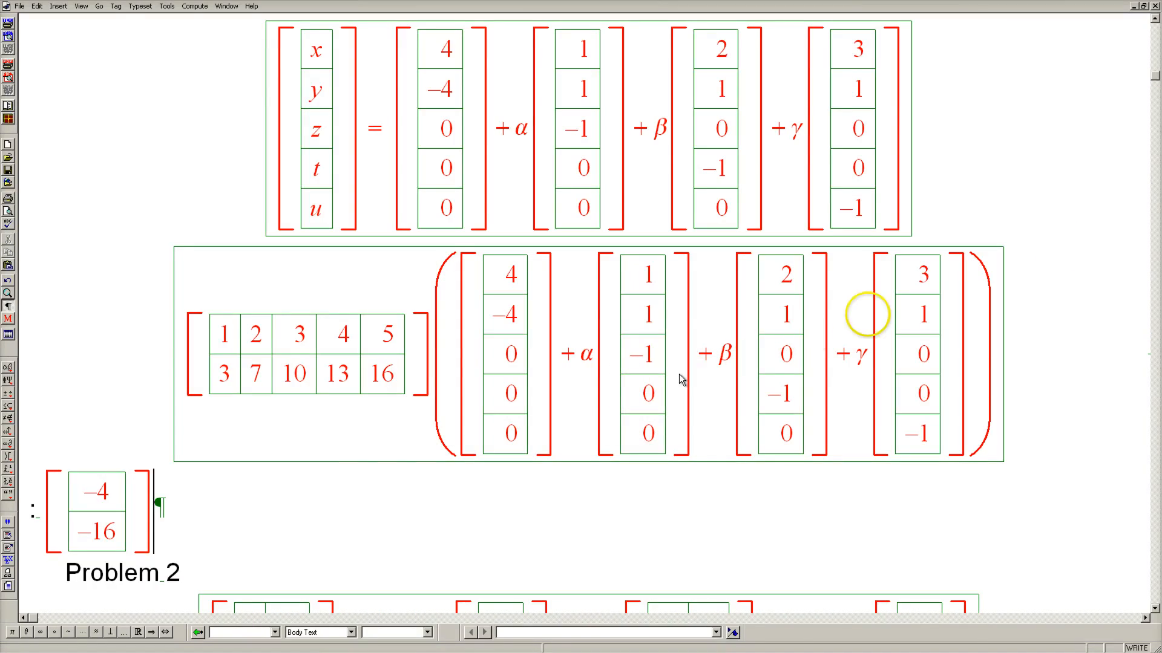
{"action": "scroll", "scroll_direction": "up", "scroll_amount": 3}
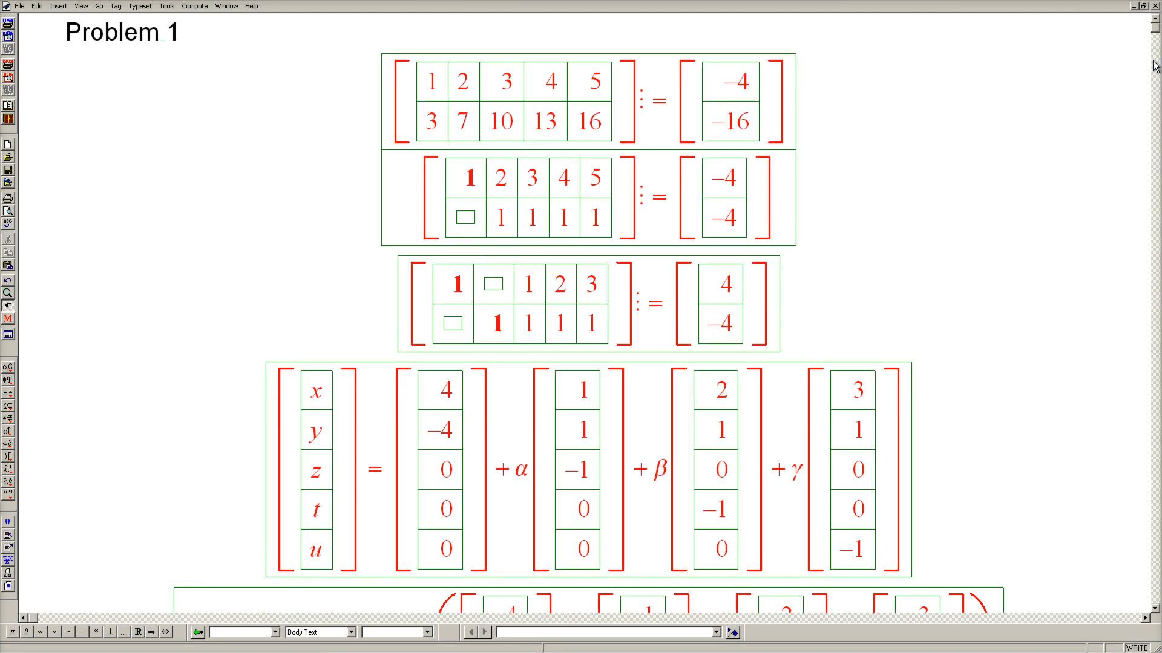